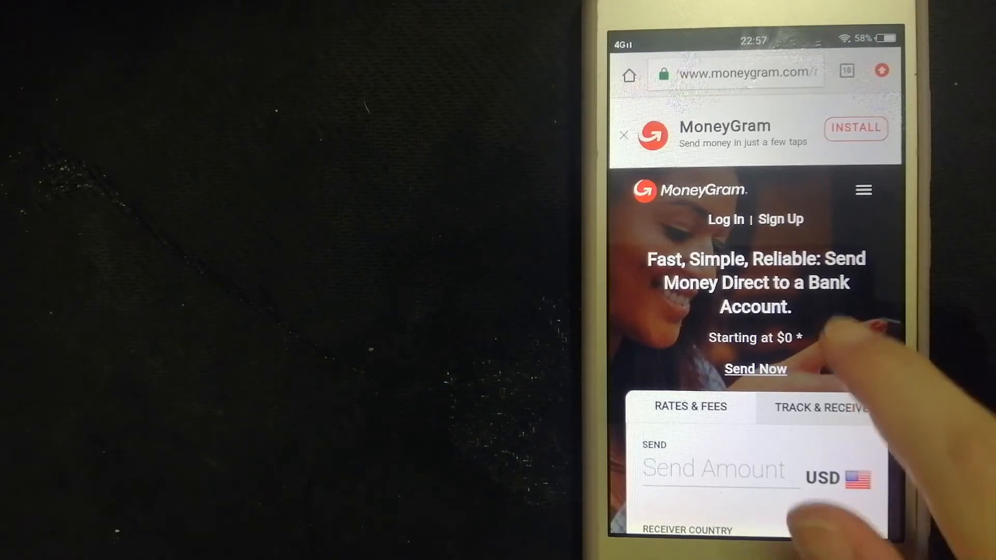
# Scroll down the MoneyGram home page toward the Rates & Fees estimator.
pyautogui.scroll(-3)
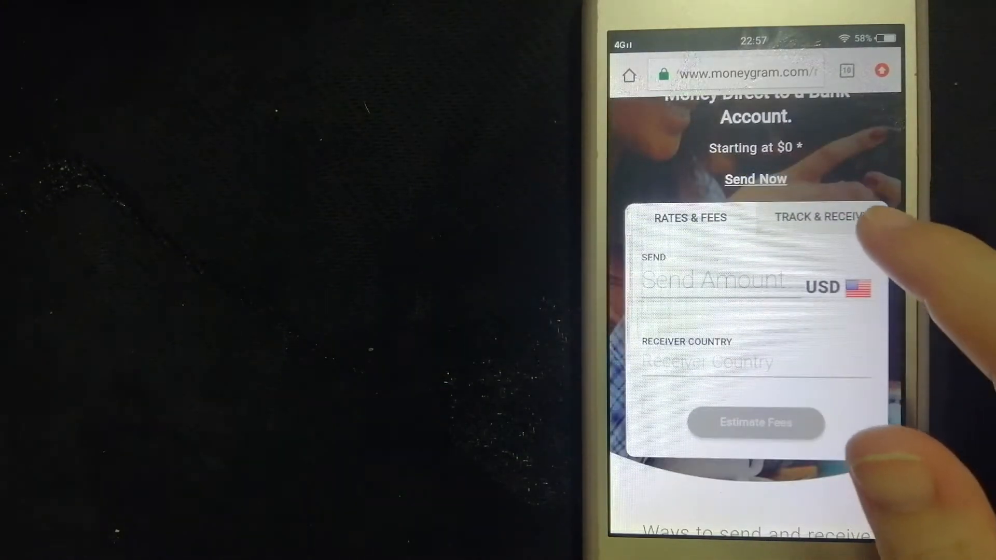
pyautogui.scroll(-3)
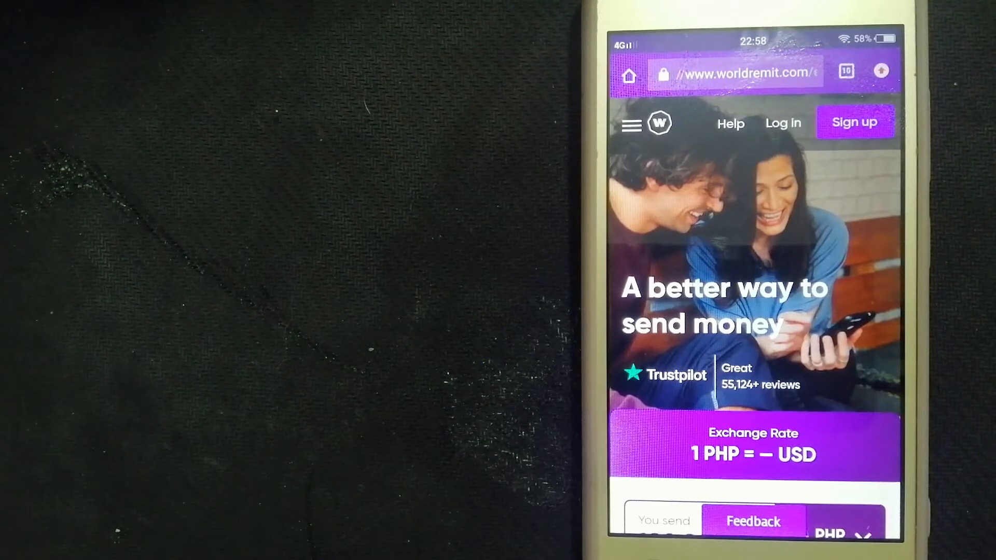
# Show the tab overview and scroll through the Remitly, MoneyGram and Xe tabs.
pyautogui.click(847, 71)
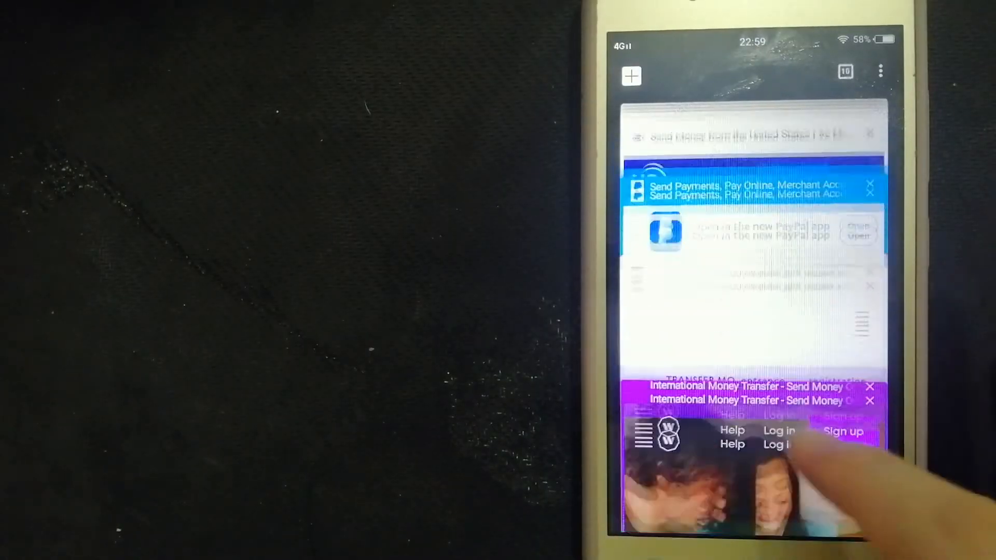
pyautogui.scroll(-3)
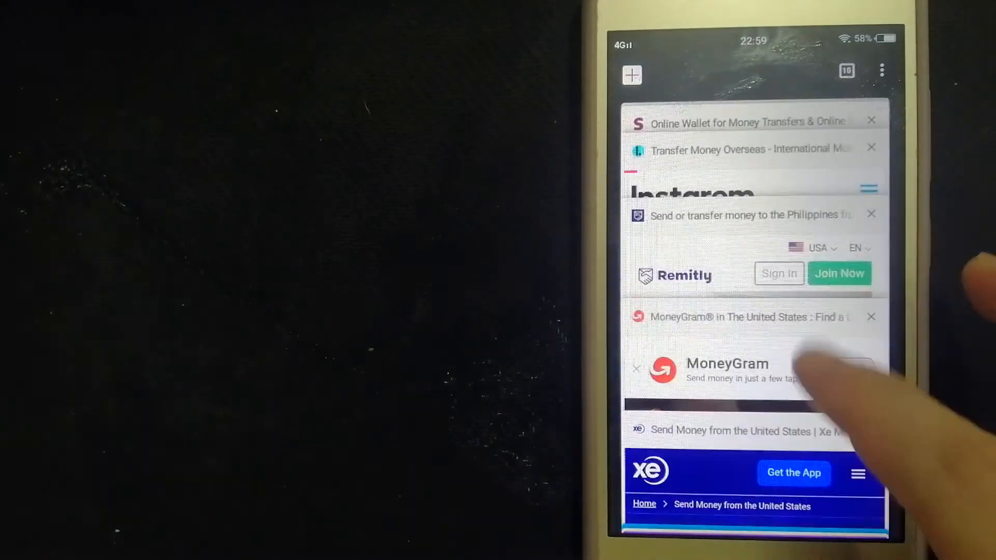